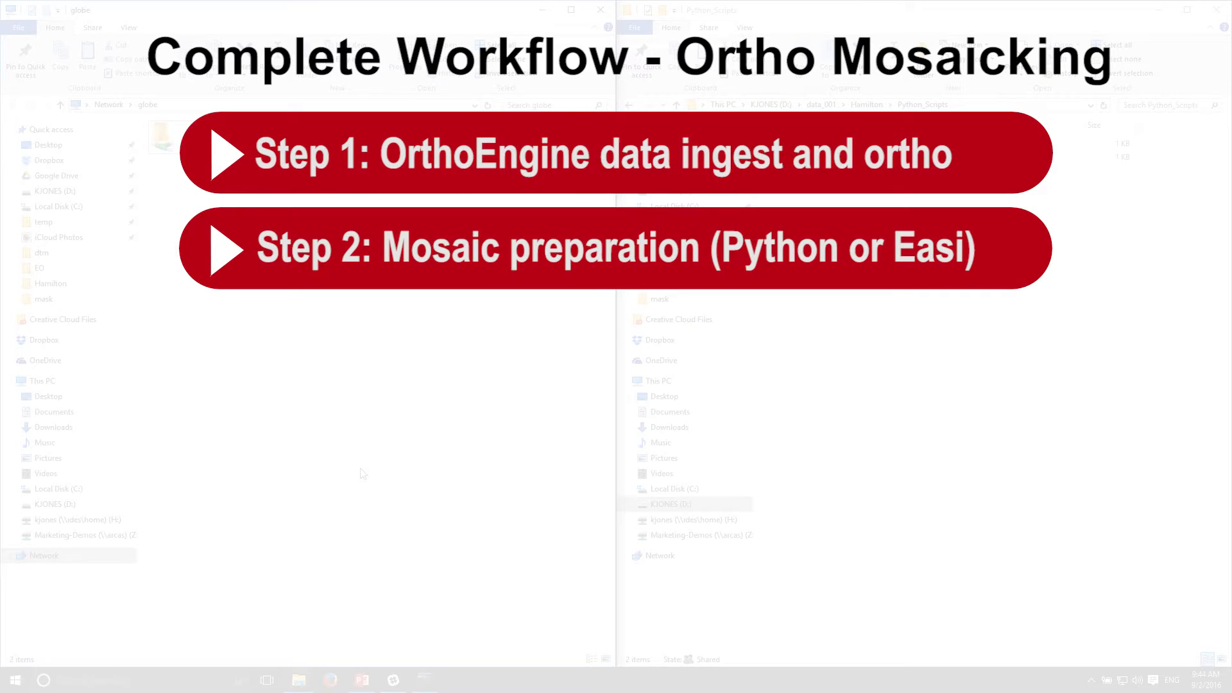
Step: Search 'geomatica' from the Start menu and launch Geomatica 2016
{"action": "left_click", "coordinate": [12, 680]}
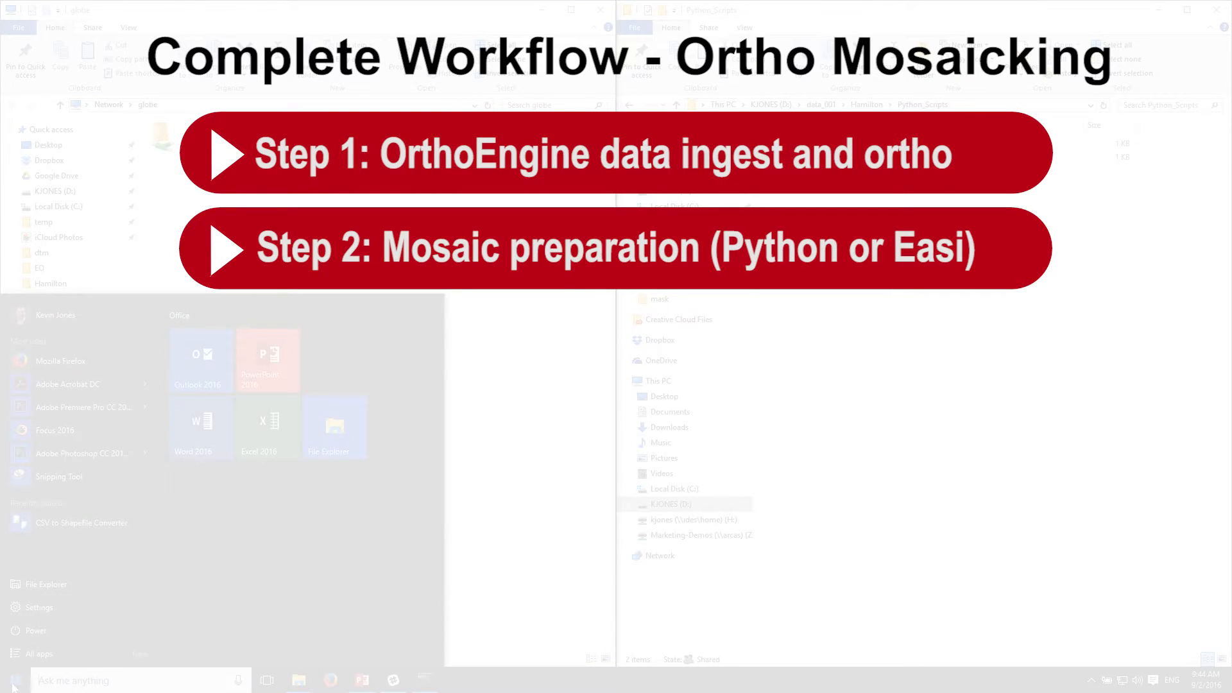
{"action": "type", "text": "geomatica"}
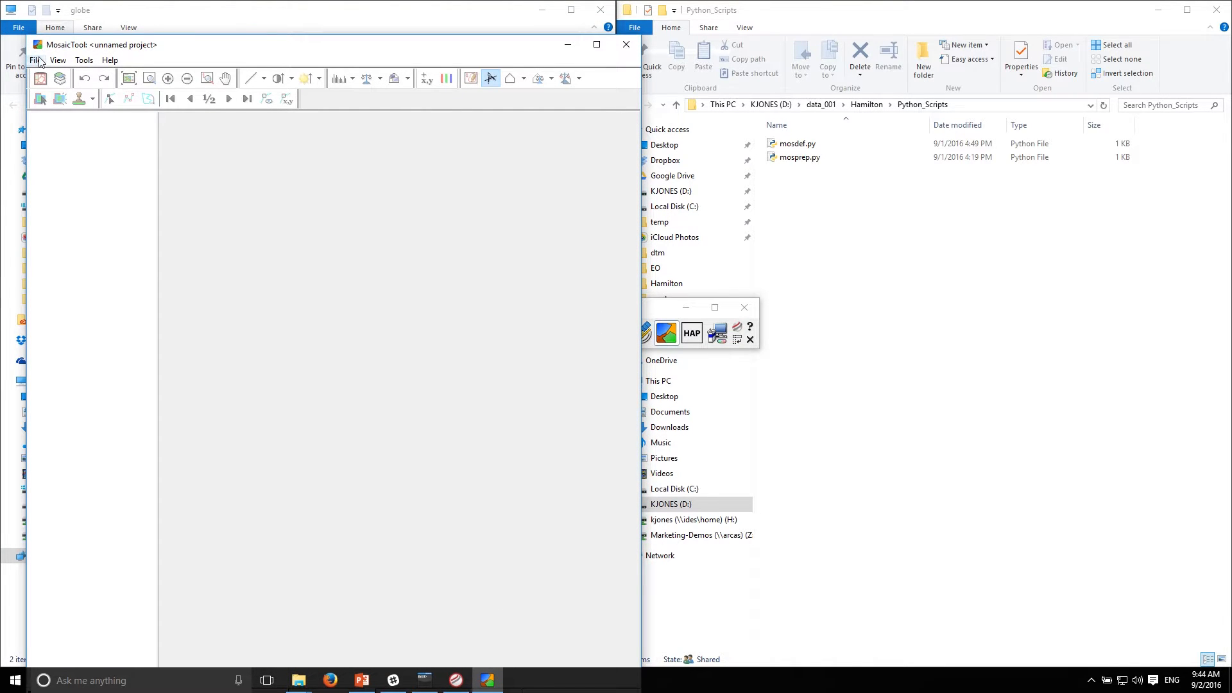
Step: View MosaicTool's File menu listing the recent mosaic prep project files
{"action": "left_click", "coordinate": [35, 60]}
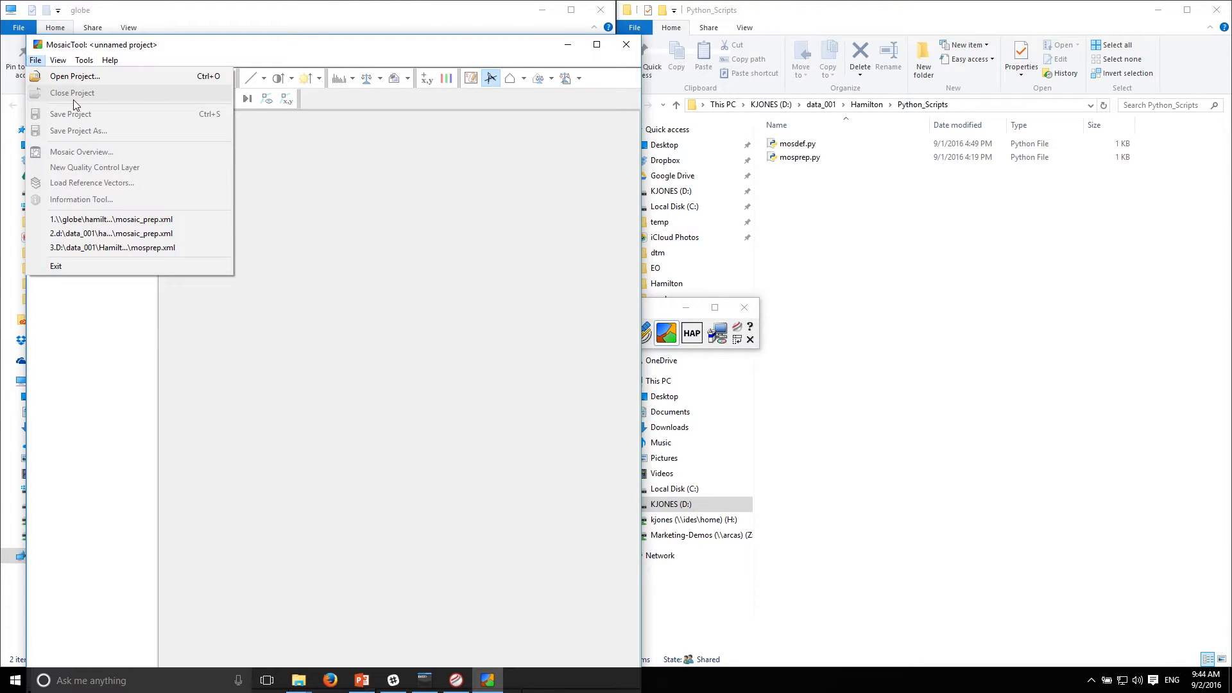
{"action": "mouse_move", "coordinate": [343, 70]}
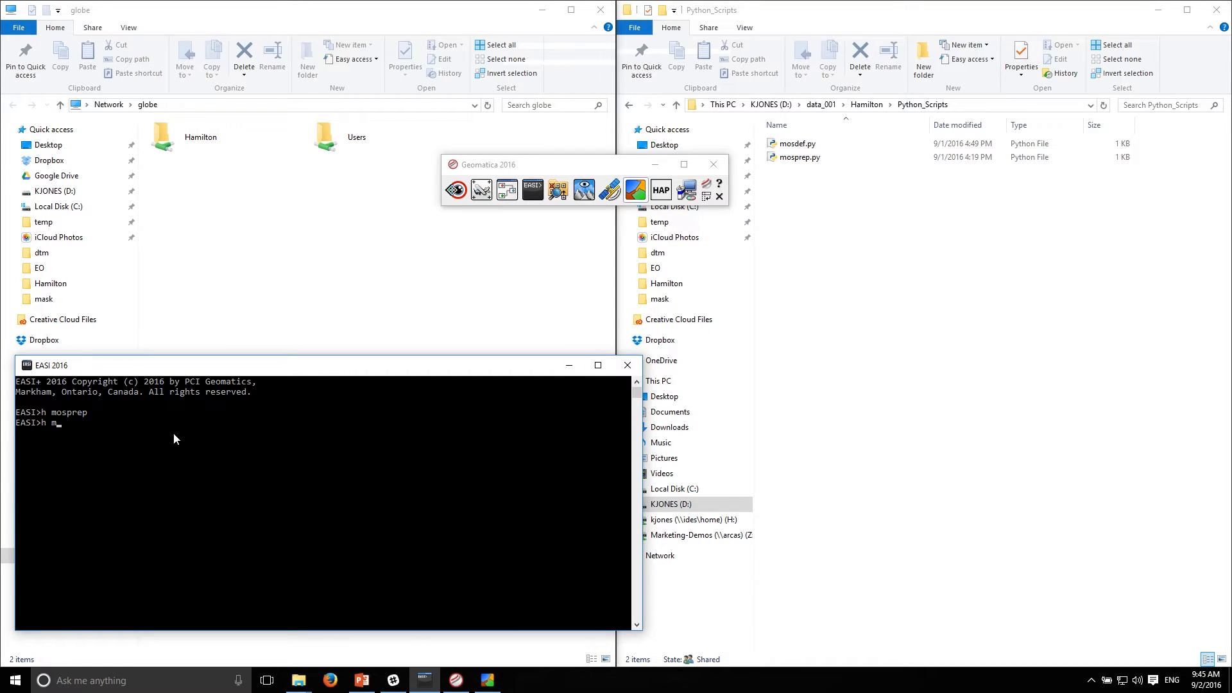
Step: Show MOSPREP help via 'h mosprep', switch to its Python syntax, and scroll parameters
{"action": "type", "text": "osprp"}
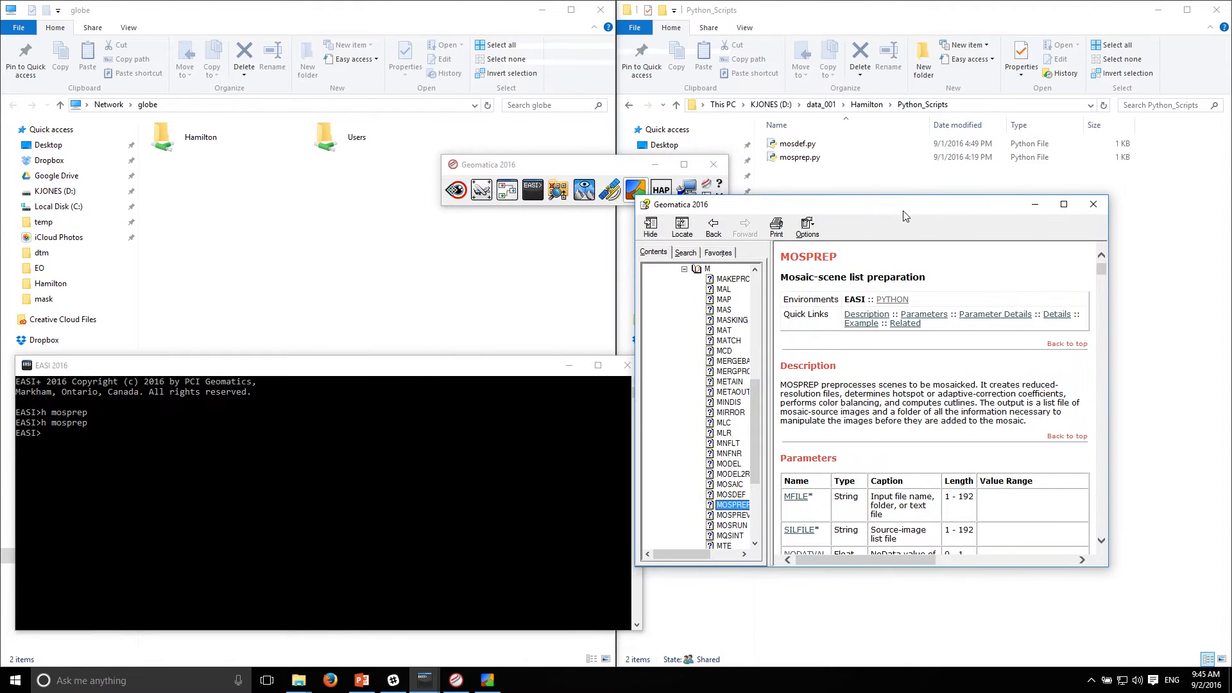
{"action": "mouse_move", "coordinate": [892, 305]}
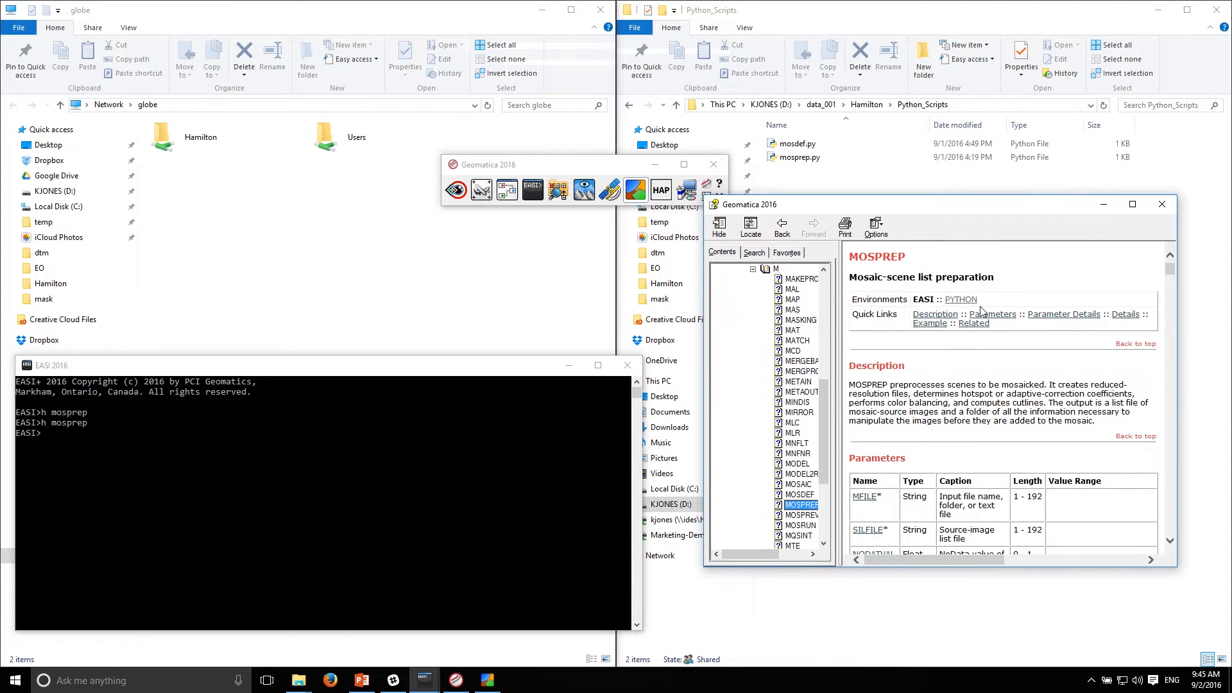
{"action": "left_click", "coordinate": [960, 299]}
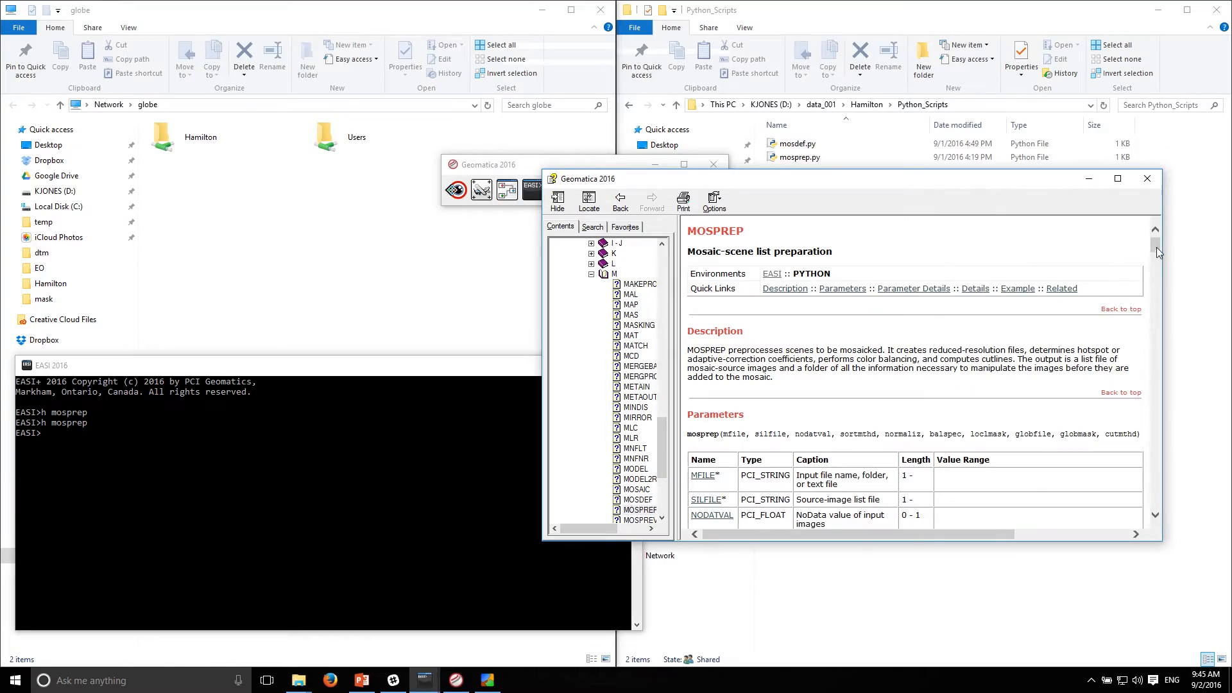
{"action": "scroll", "scroll_direction": "down", "scroll_amount": 3}
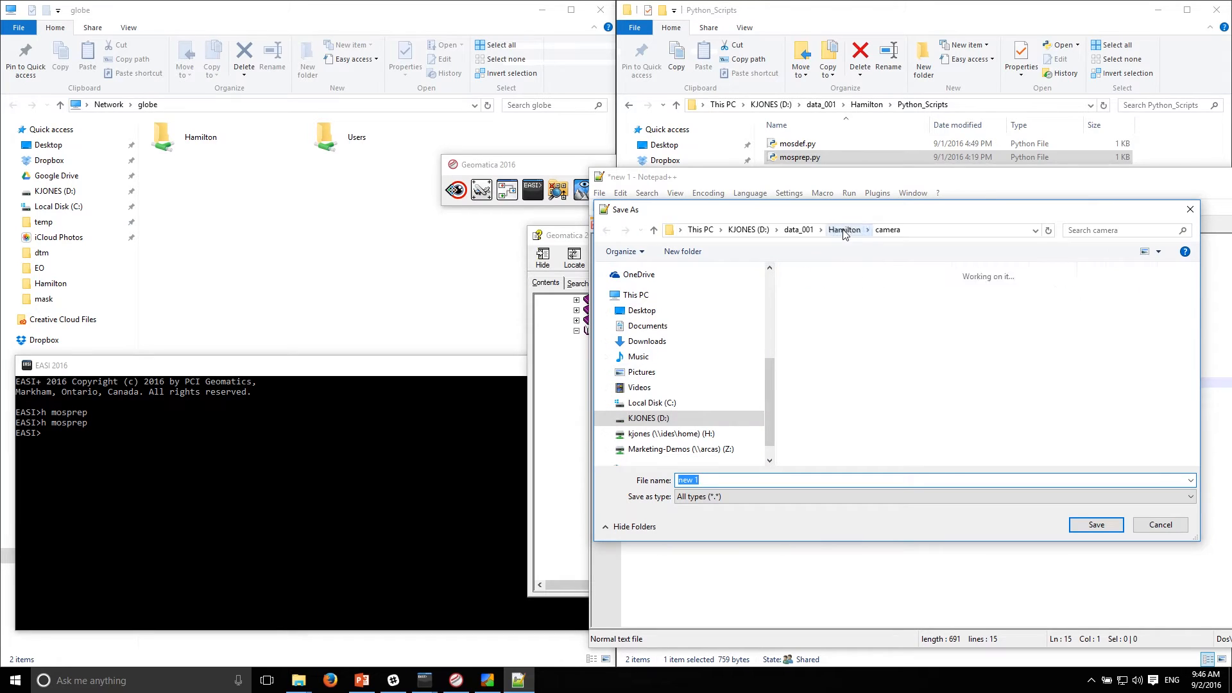
Step: Save the new script as mosprep_rc1.py in data_001 > Hamilton > Python_Scripts
{"action": "left_click", "coordinate": [899, 230]}
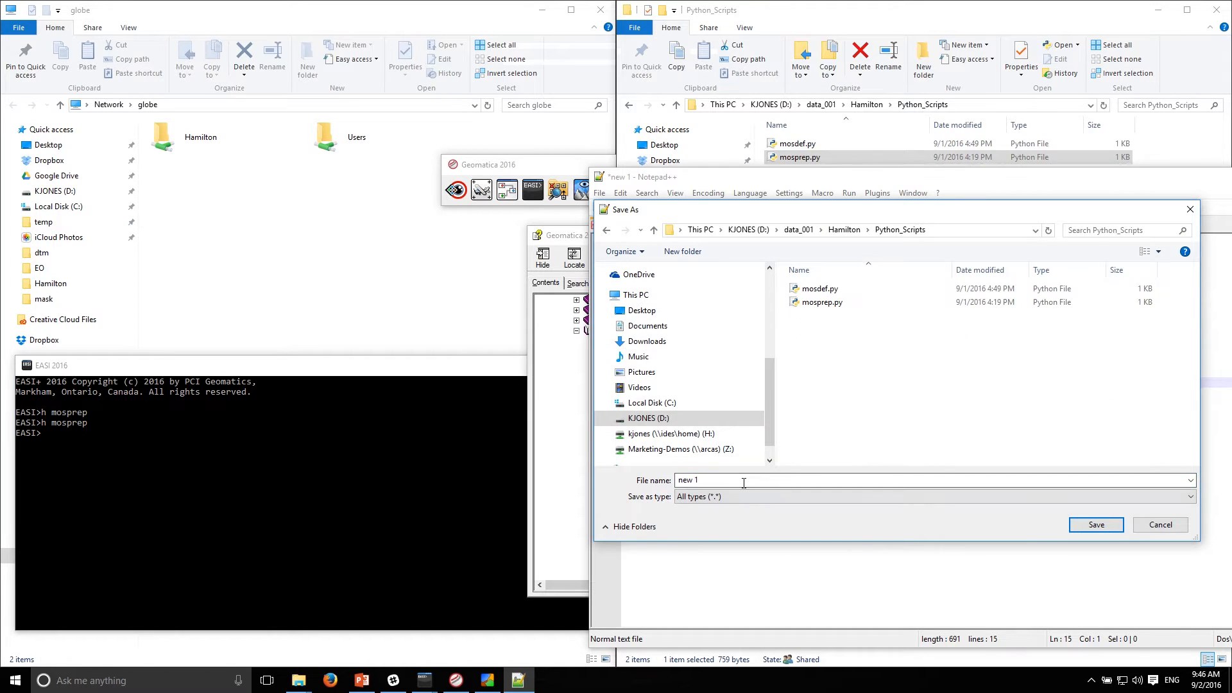
{"action": "type", "text": "mosprep_rc1.py"}
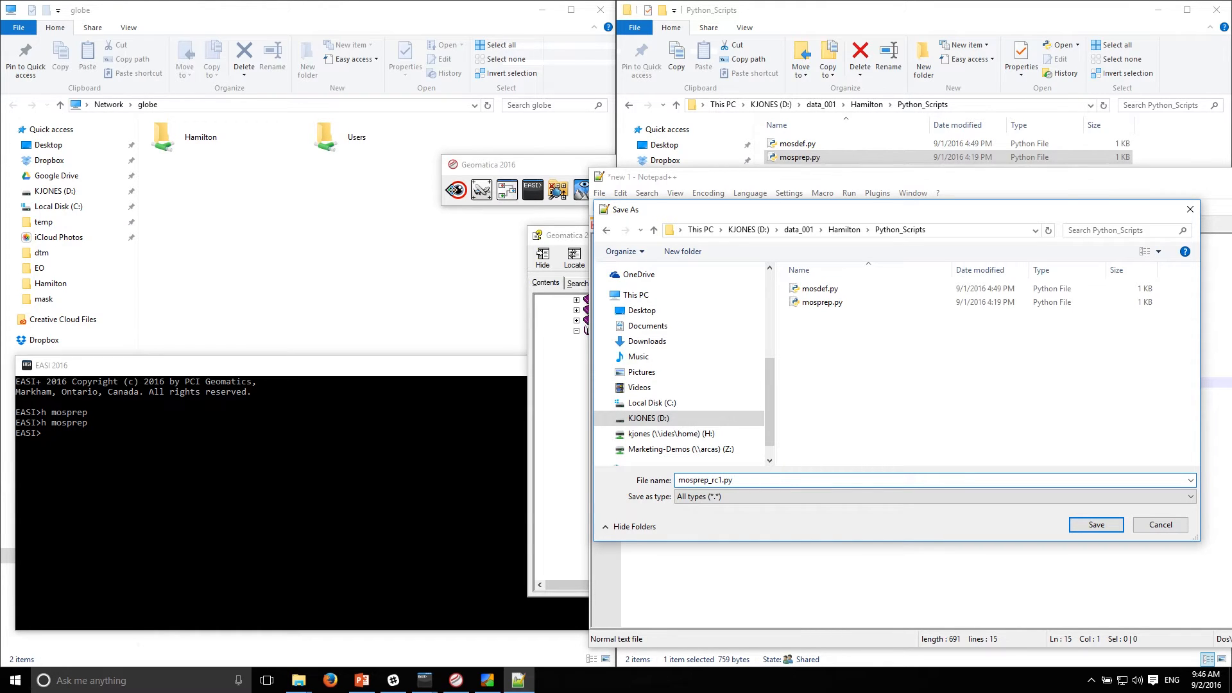
{"action": "left_click", "coordinate": [1095, 524]}
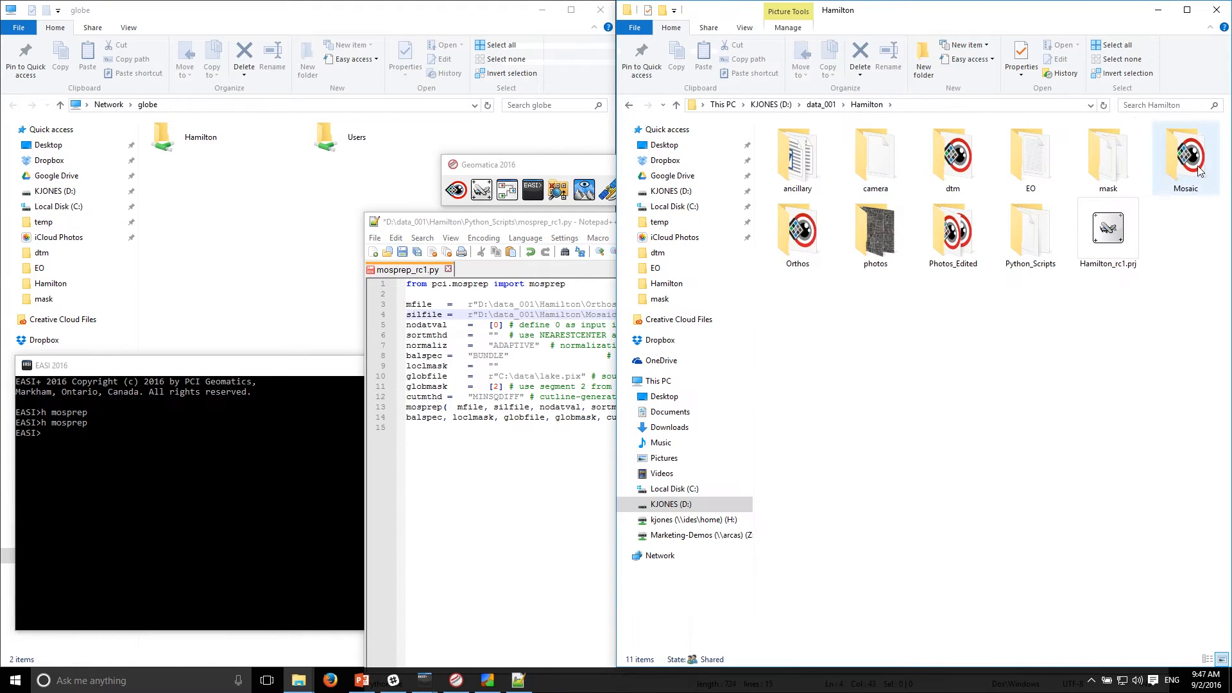
{"action": "double_click", "coordinate": [1186, 157]}
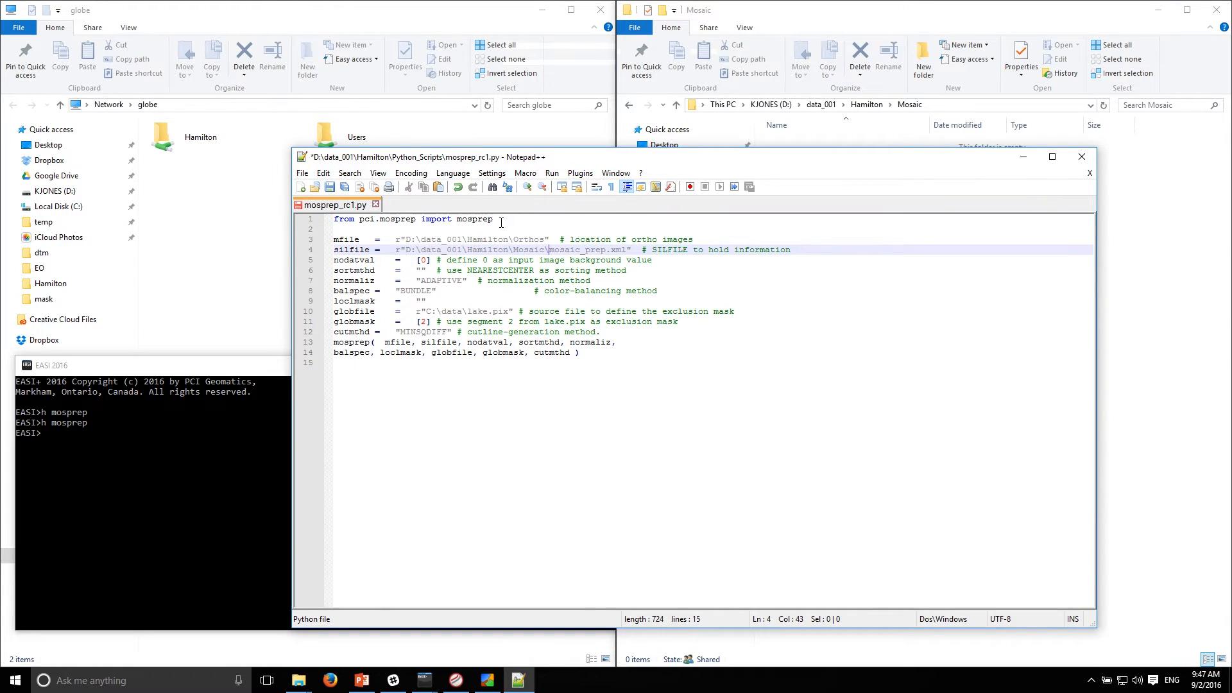
{"action": "mouse_move", "coordinate": [914, 215]}
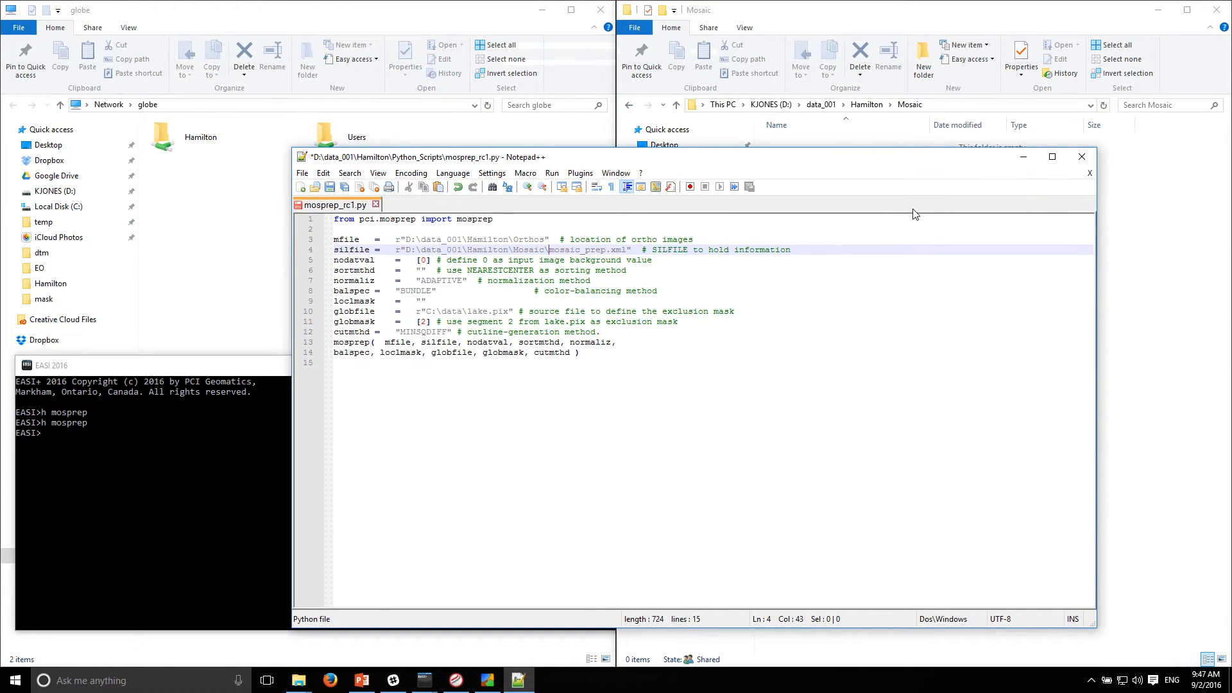
{"action": "mouse_move", "coordinate": [412, 319]}
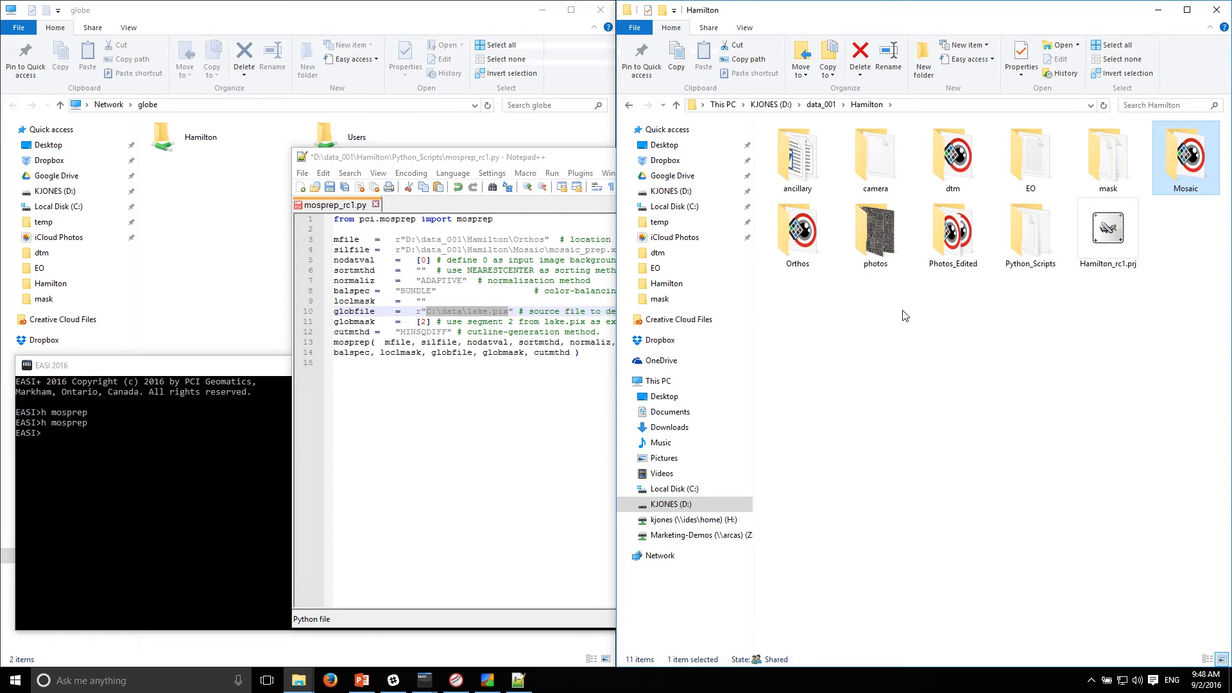
{"action": "mouse_move", "coordinate": [797, 158]}
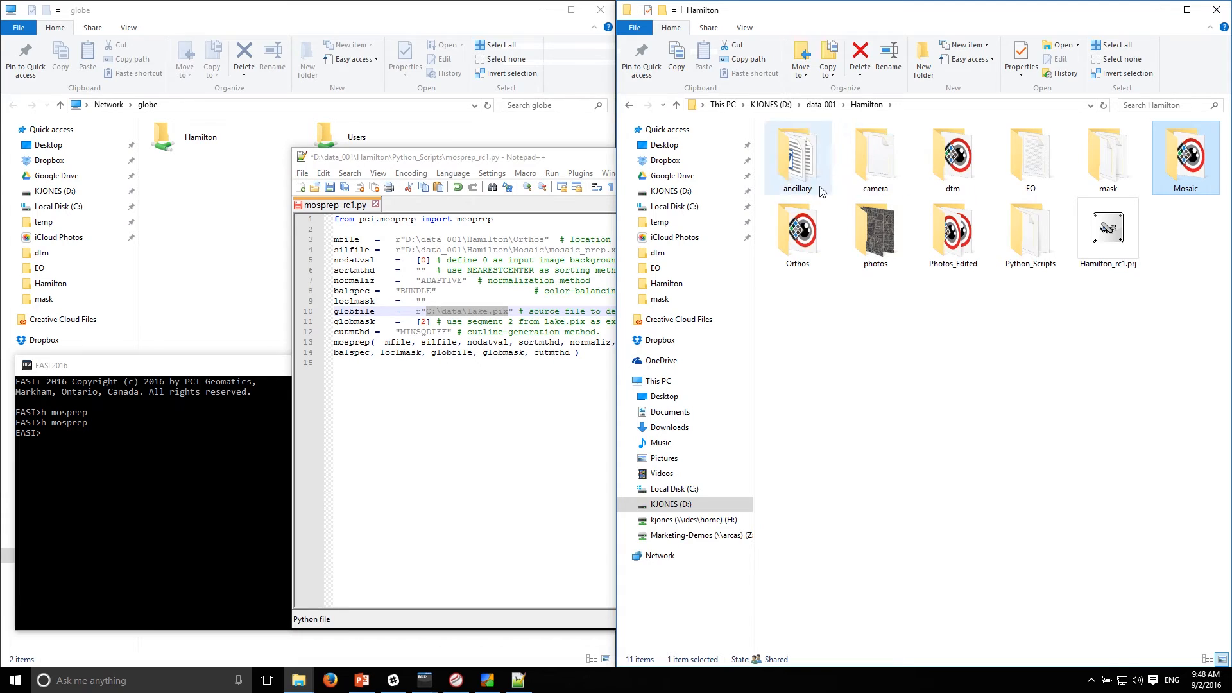
Step: Overlay mask_rc1.pix on the six Hamilton orthos, inspect them, and close Focus
{"action": "double_click", "coordinate": [1107, 154]}
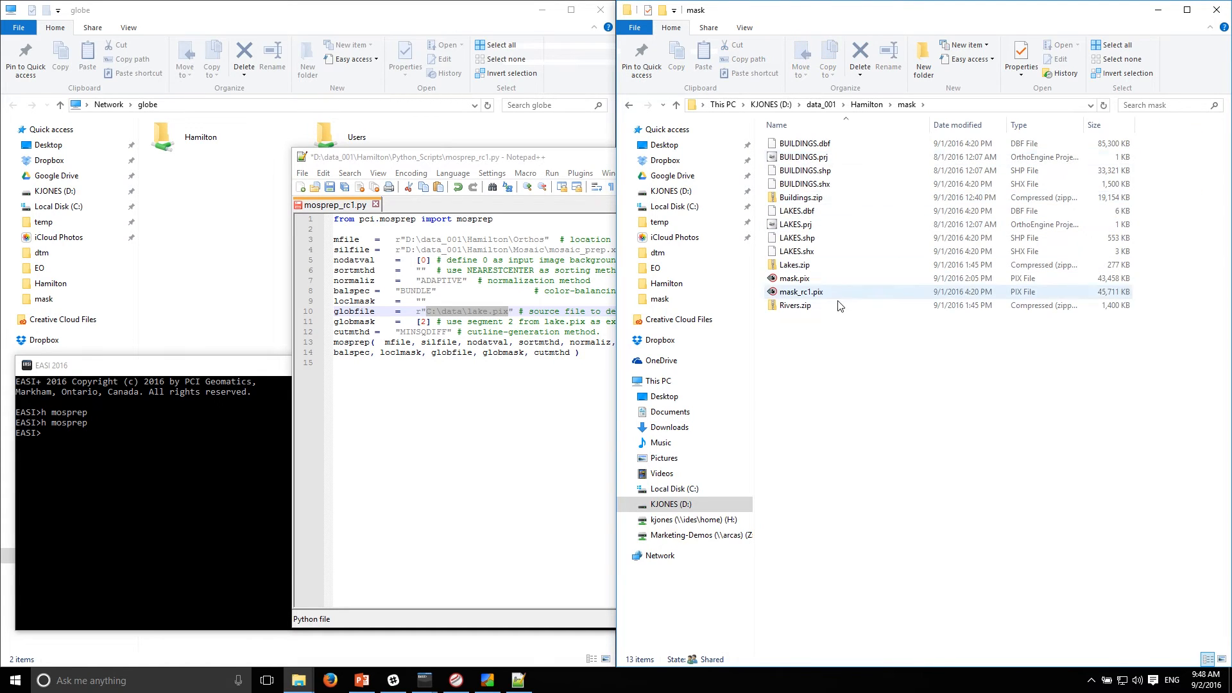
{"action": "left_click", "coordinate": [802, 292]}
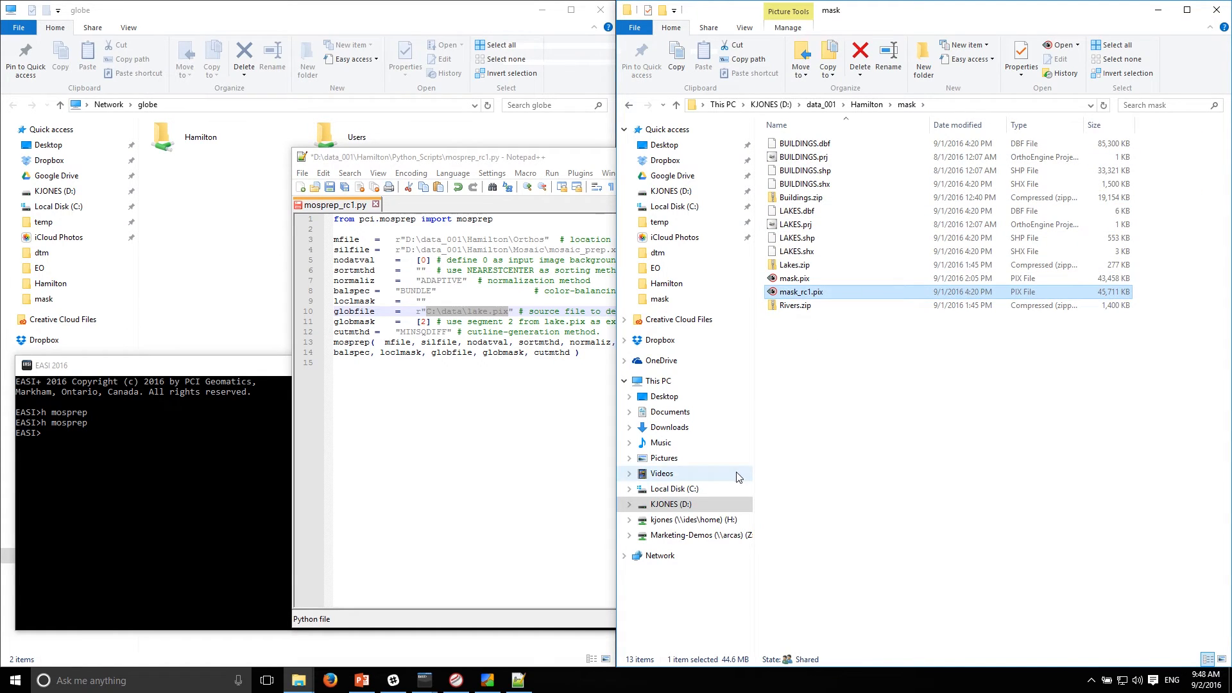
{"action": "left_click", "coordinate": [14, 680]}
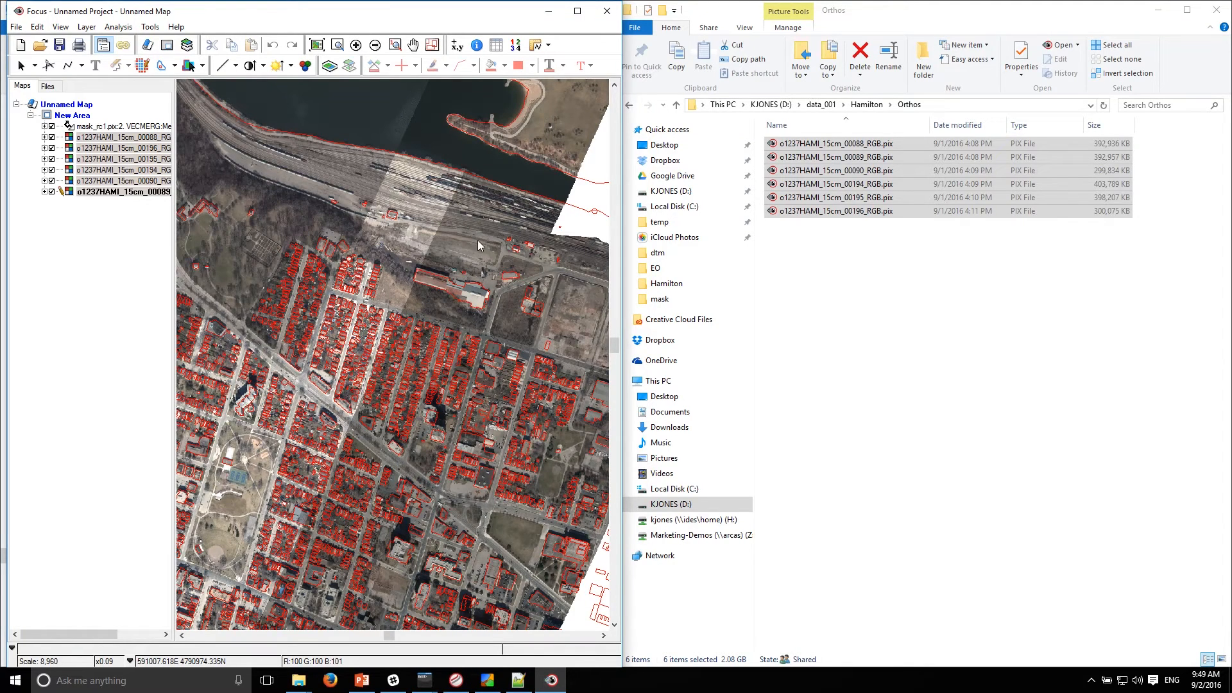
{"action": "mouse_move", "coordinate": [462, 432]}
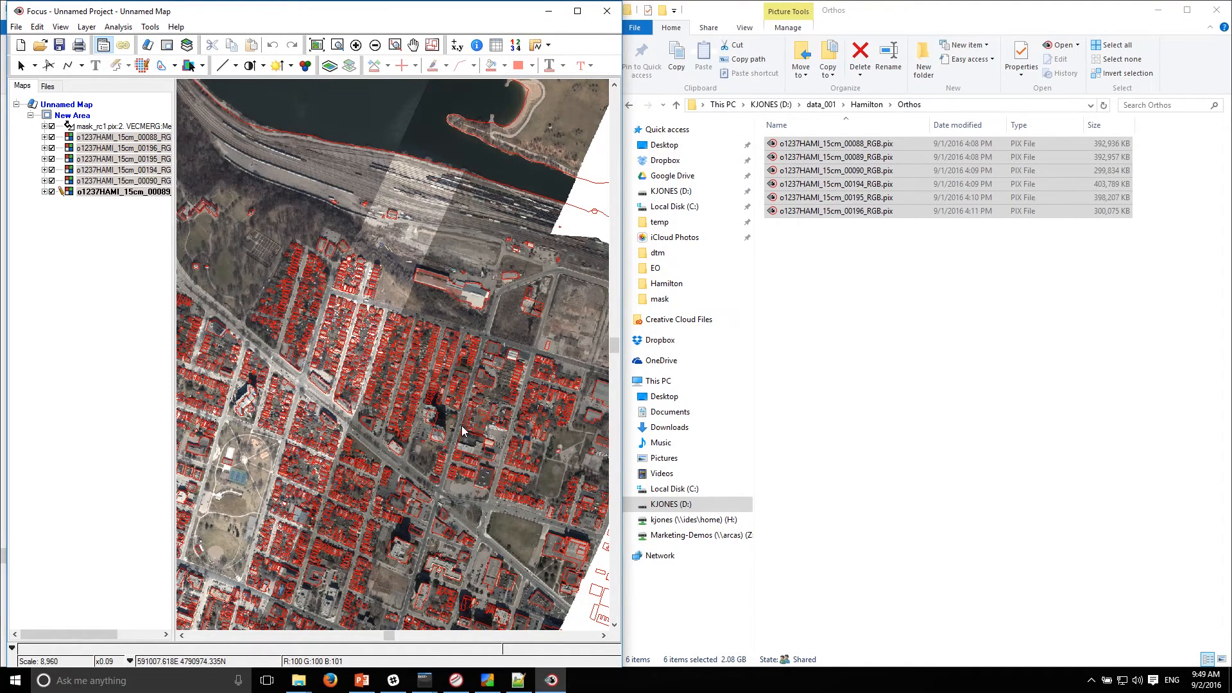
{"action": "mouse_move", "coordinate": [291, 396]}
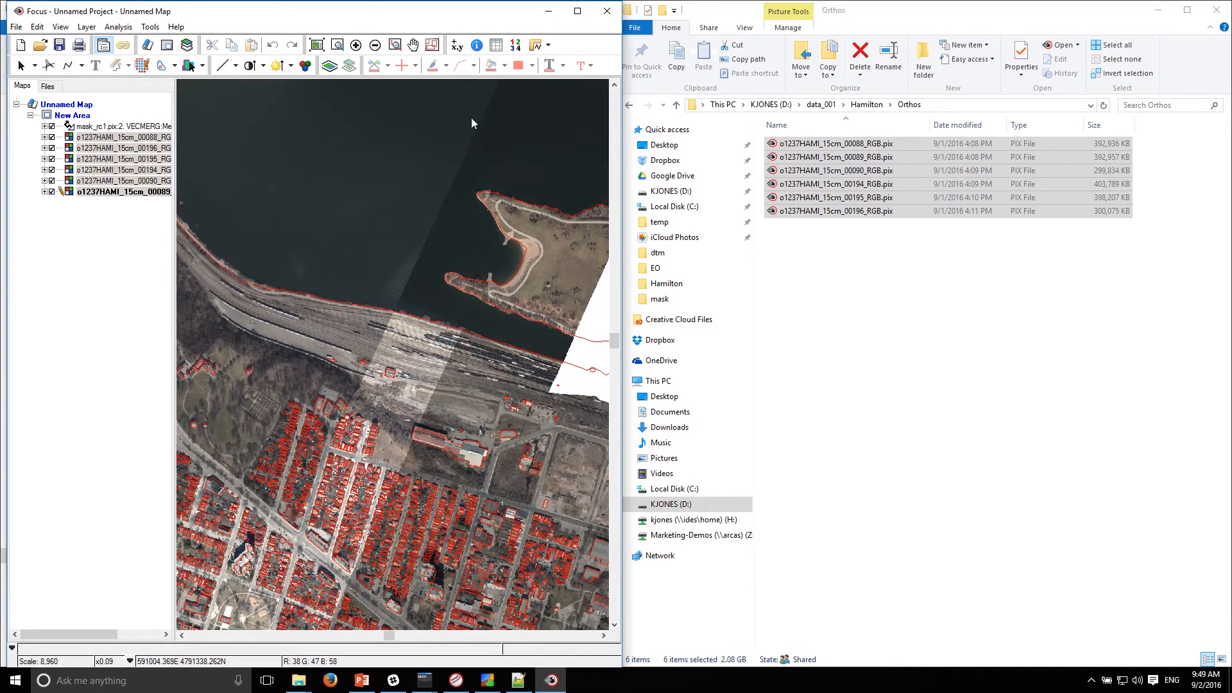
{"action": "scroll", "scroll_direction": "down", "scroll_amount": 3}
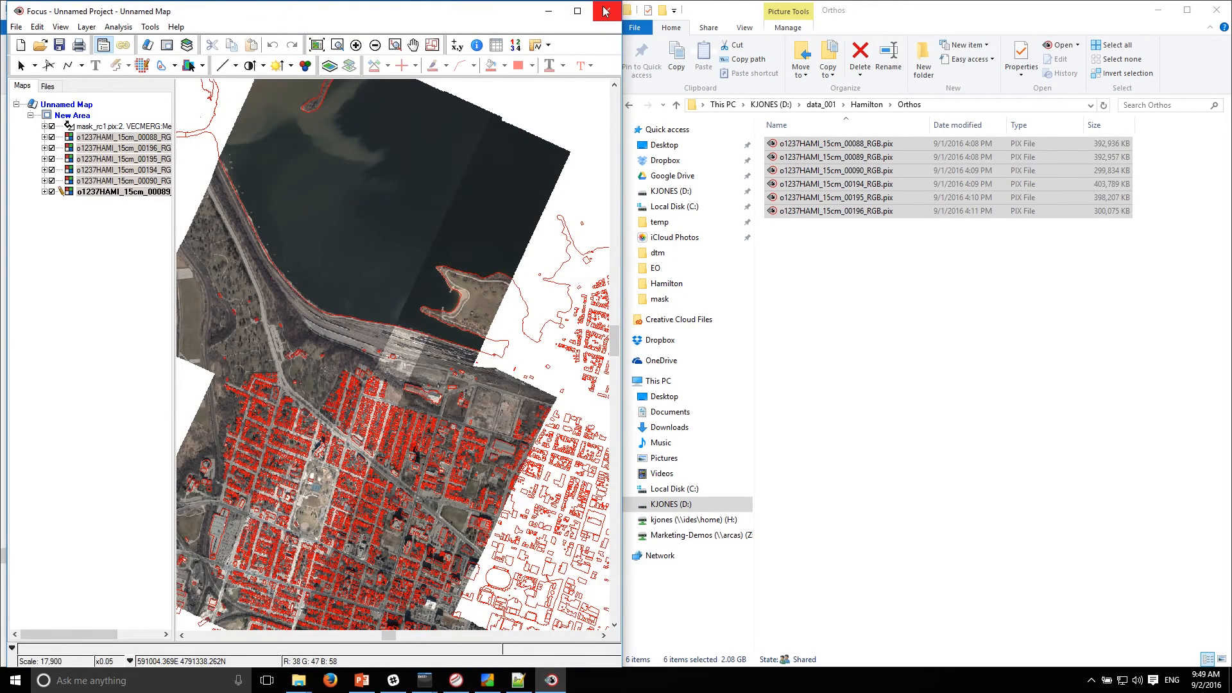
{"action": "left_click", "coordinate": [605, 11]}
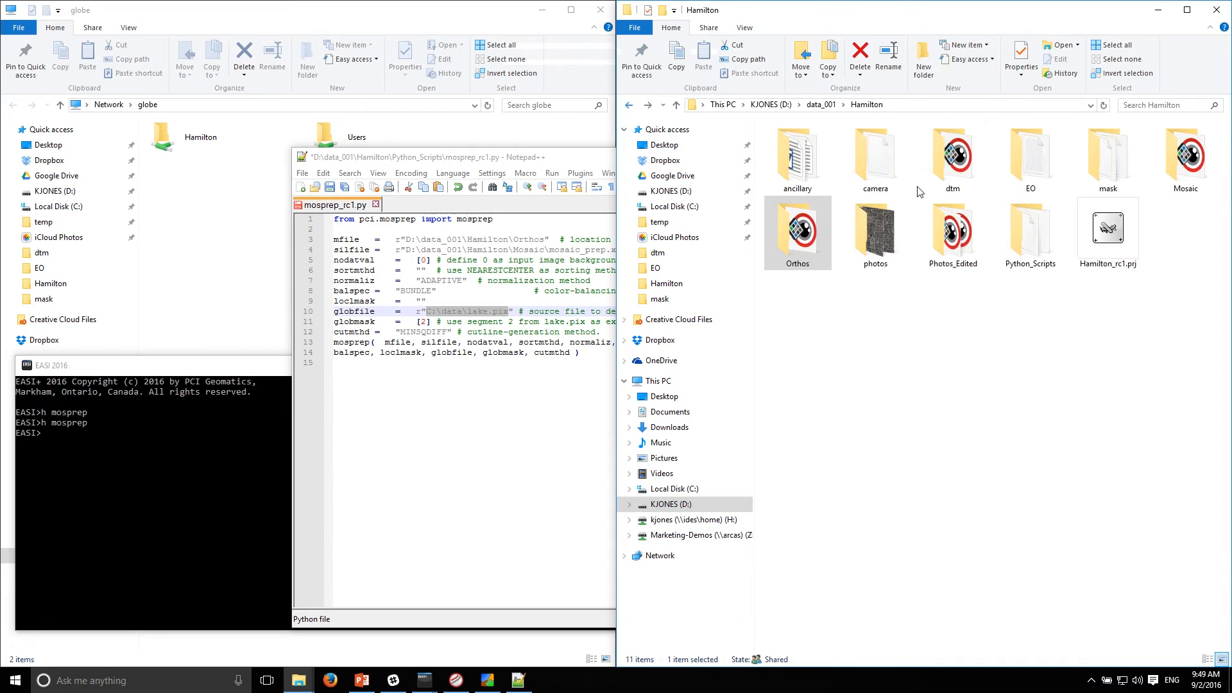
Step: Open the Hamilton mask folder and bring up the path options for mask_rc1.pix
{"action": "double_click", "coordinate": [1107, 150]}
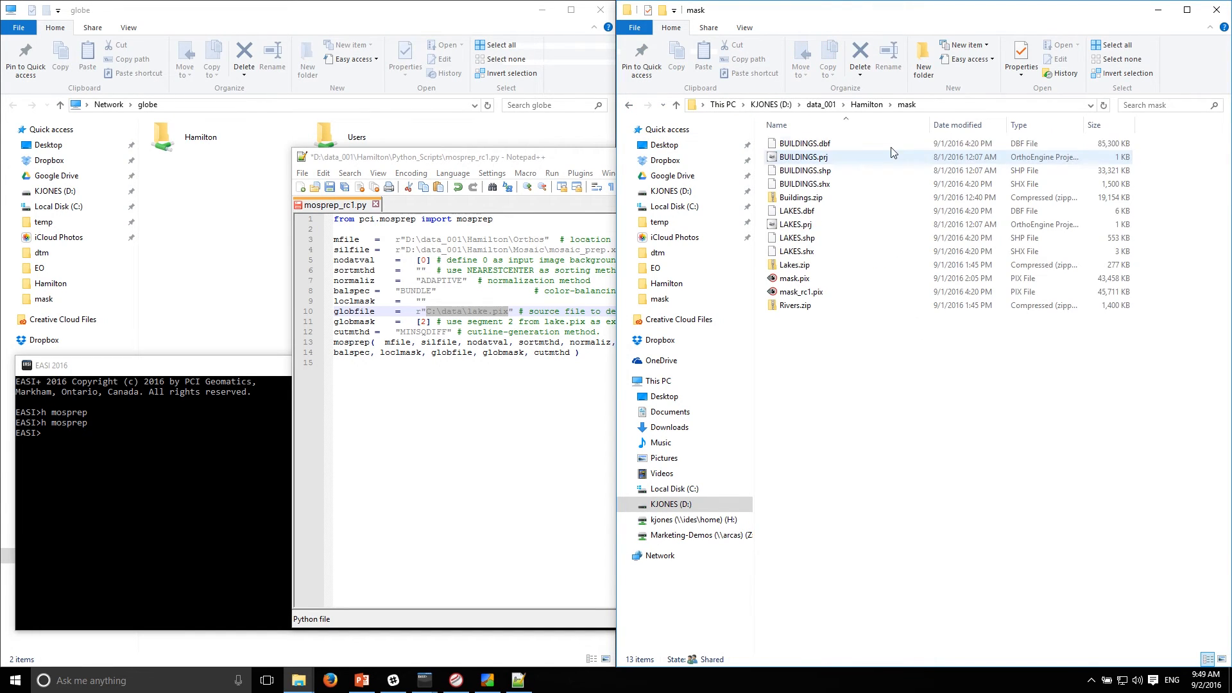
{"action": "left_click", "coordinate": [803, 291]}
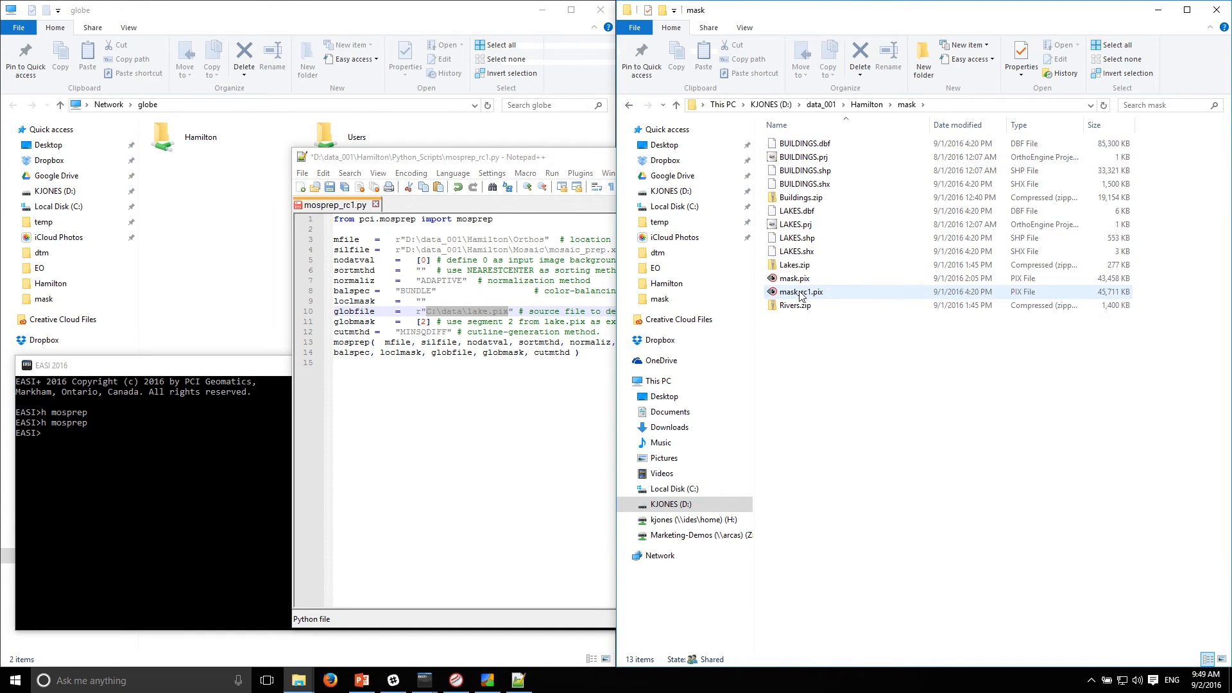
{"action": "right_click", "coordinate": [802, 291]}
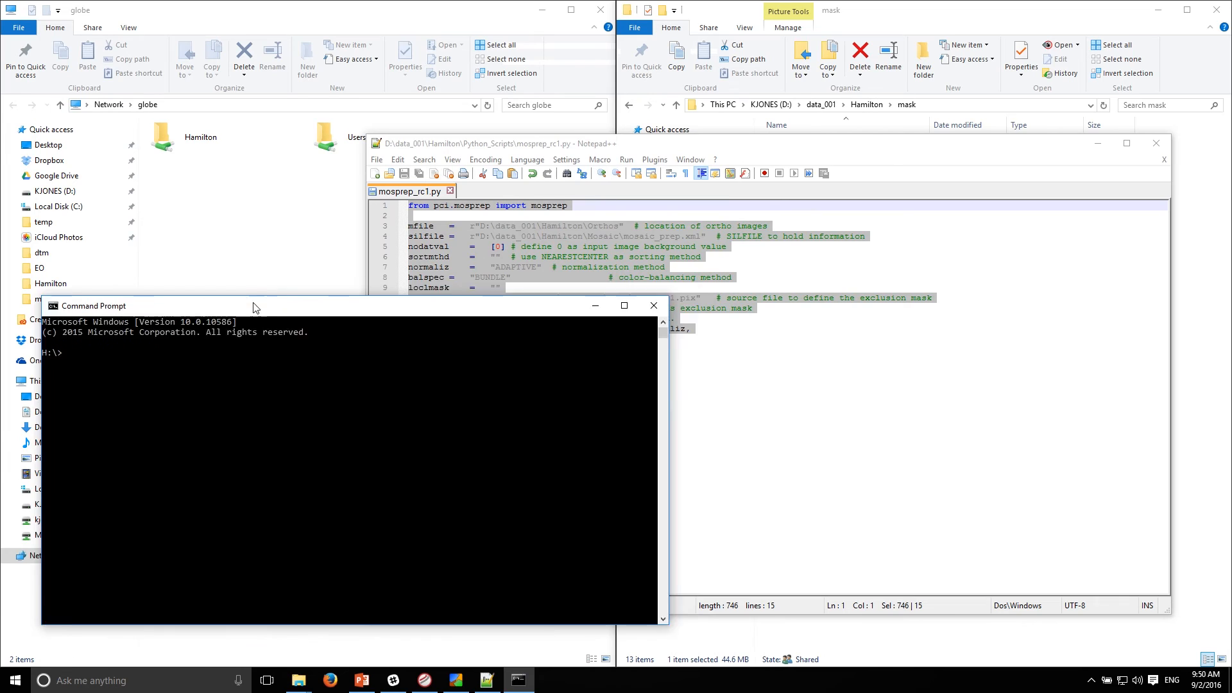
Step: Navigate to D:\data_001\Hamilton\Python_Scripts and list its contents with dir
{"action": "type", "text": "d:\\"}
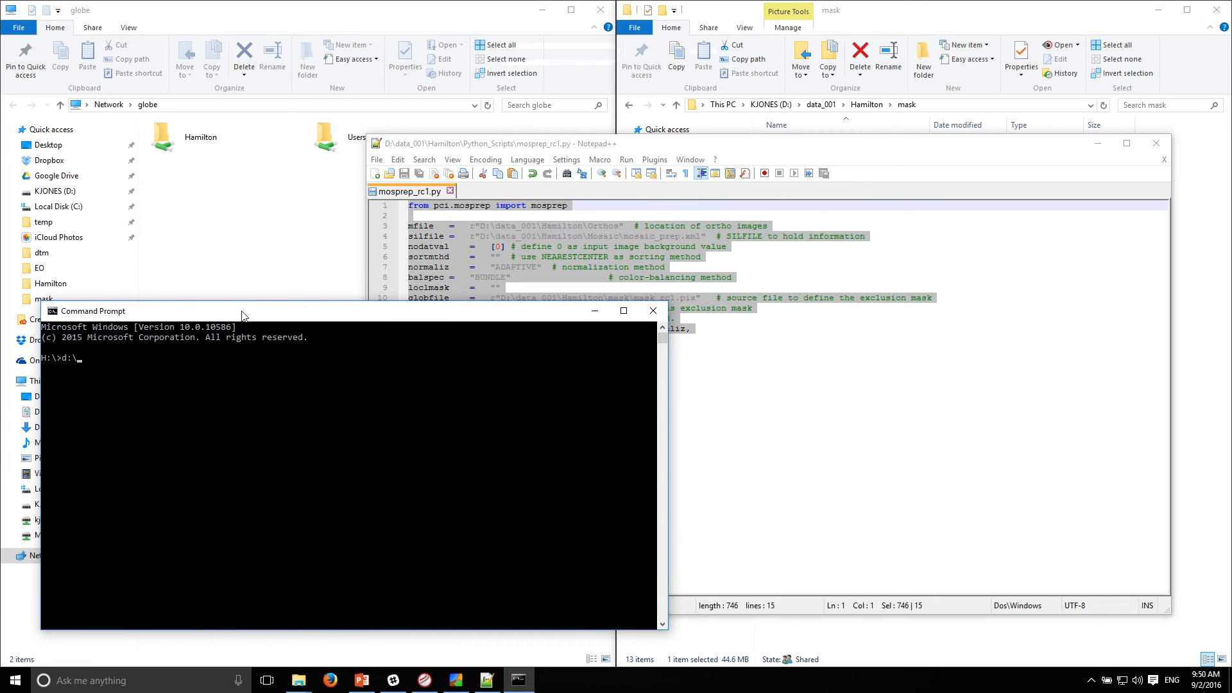
{"action": "type", "text": "cd data_001"}
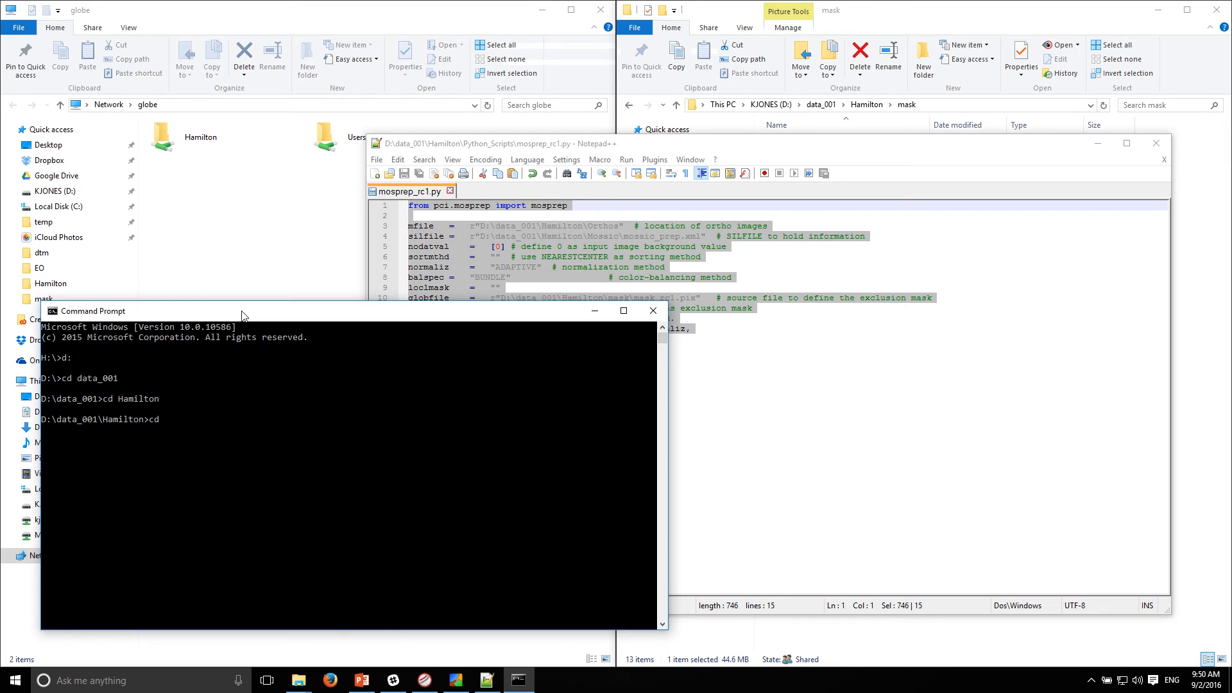
{"action": "type", "text": "Python_Scripts"}
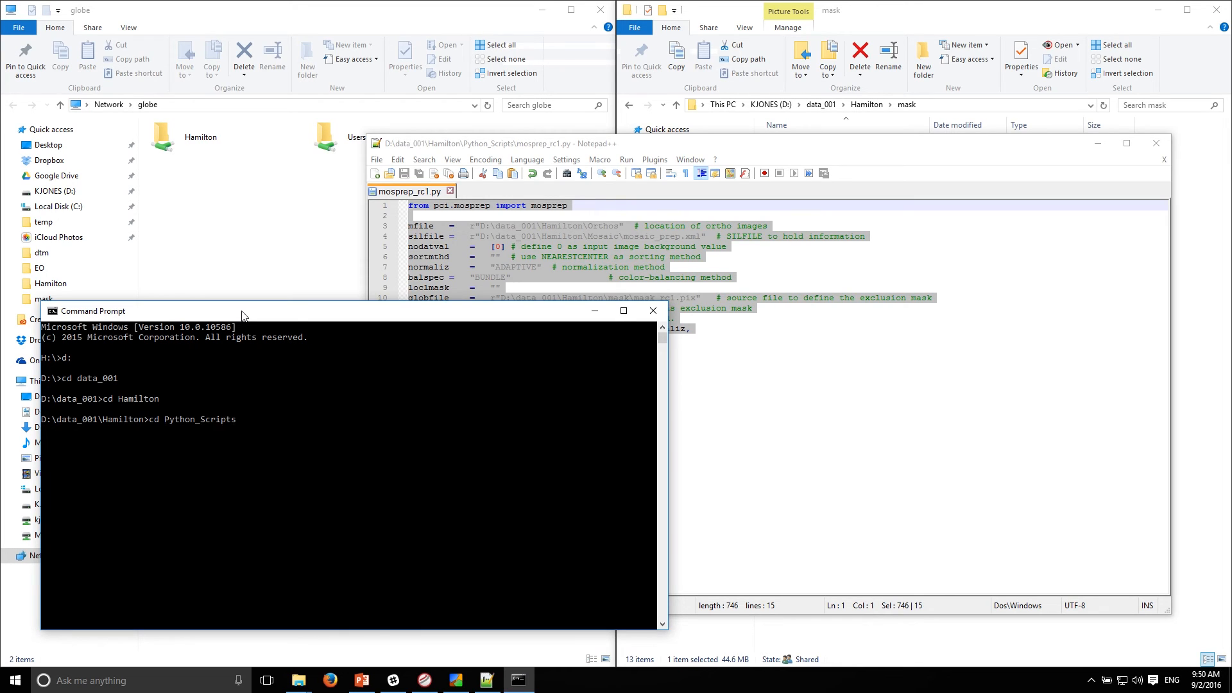
{"action": "type", "text": "dir"}
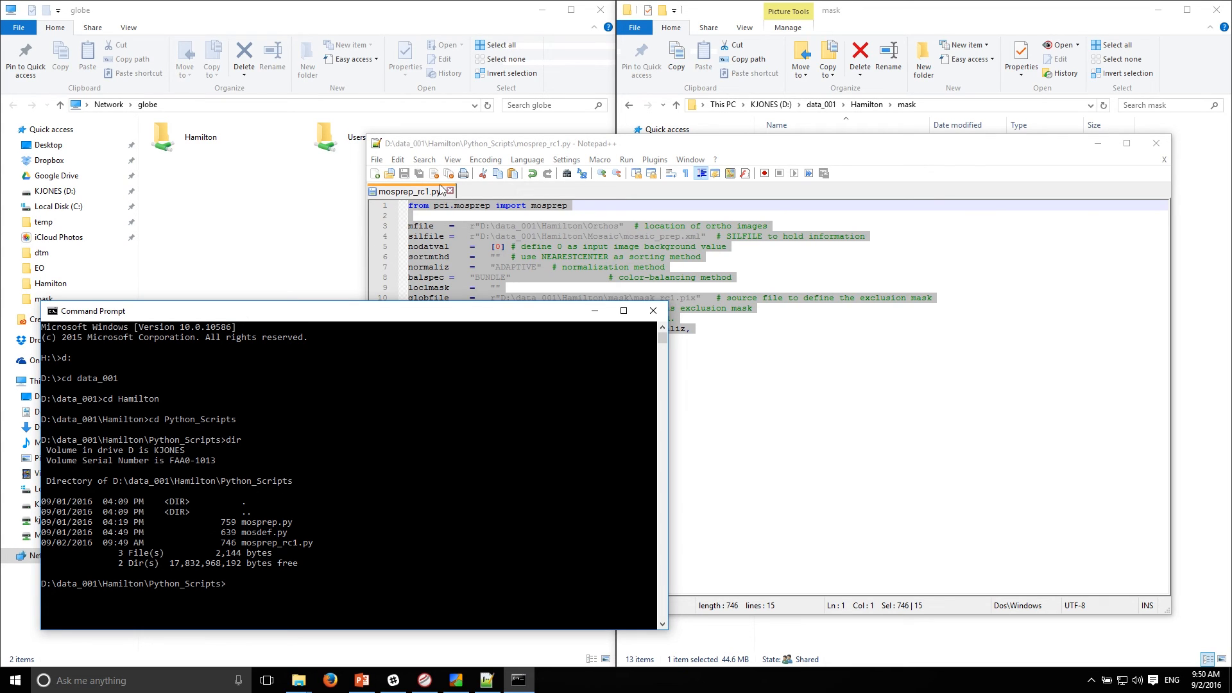
Step: Run 'python mosprep_rc1.py' to generate mosaic_prep.xml in the Mosaic folder
{"action": "type", "text": "p"}
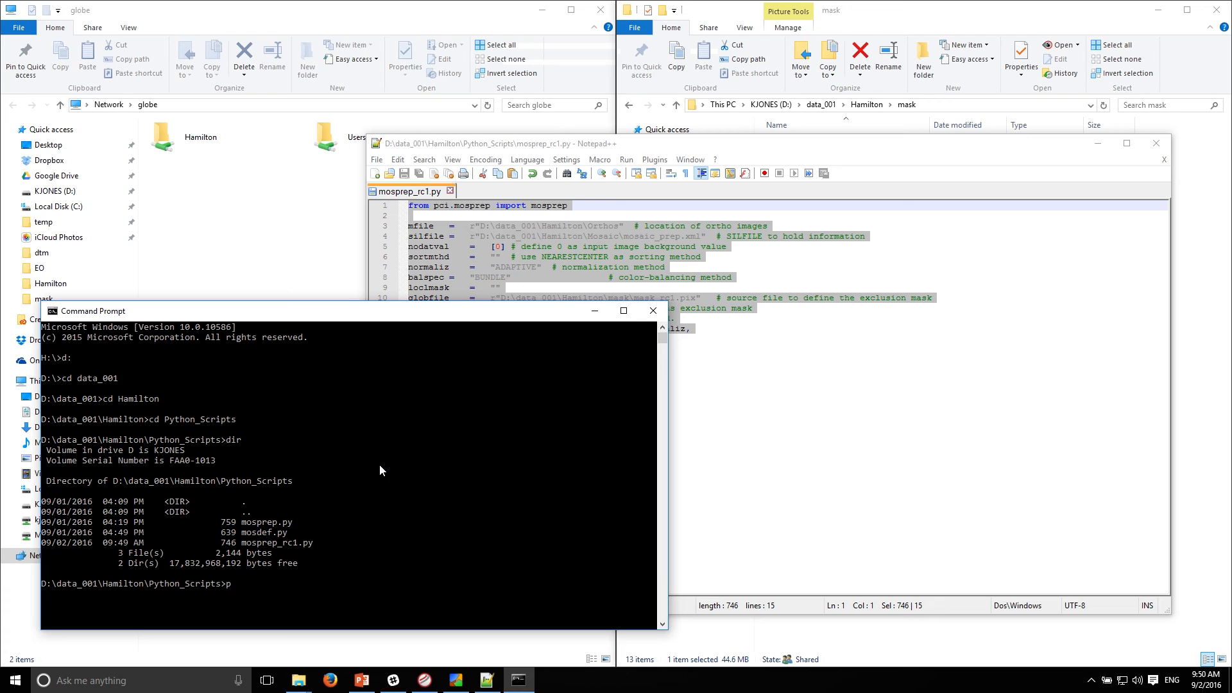
{"action": "type", "text": "ython"}
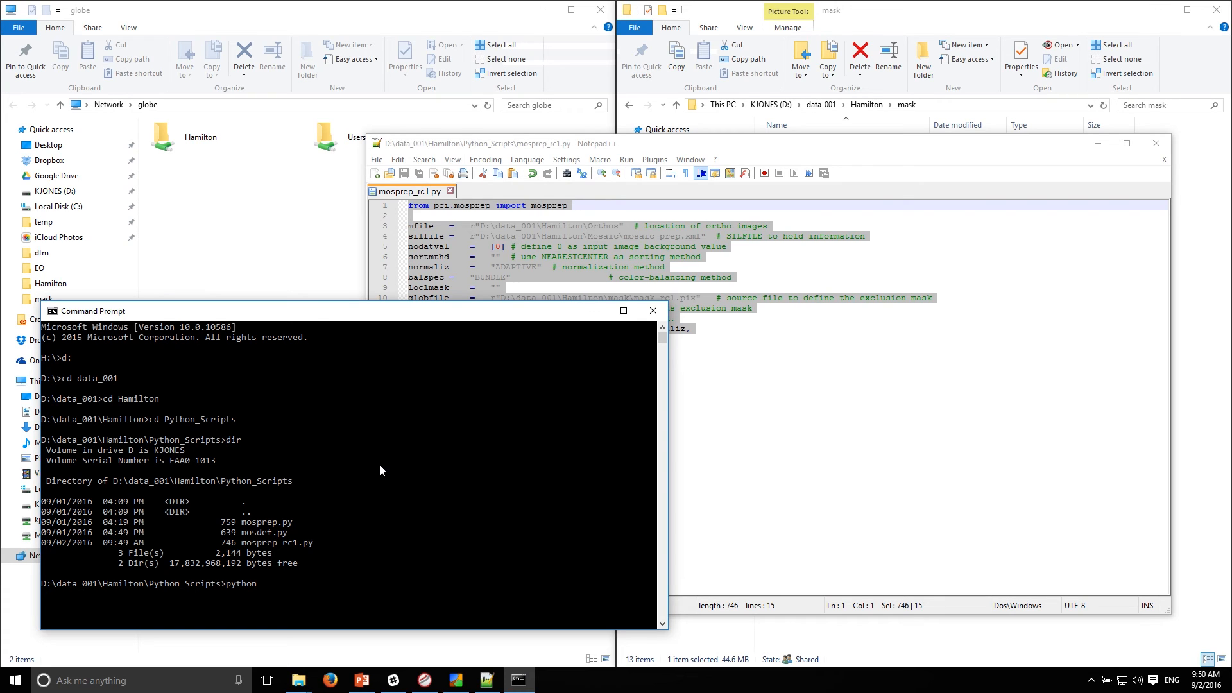
{"action": "type", "text": "mosprep"}
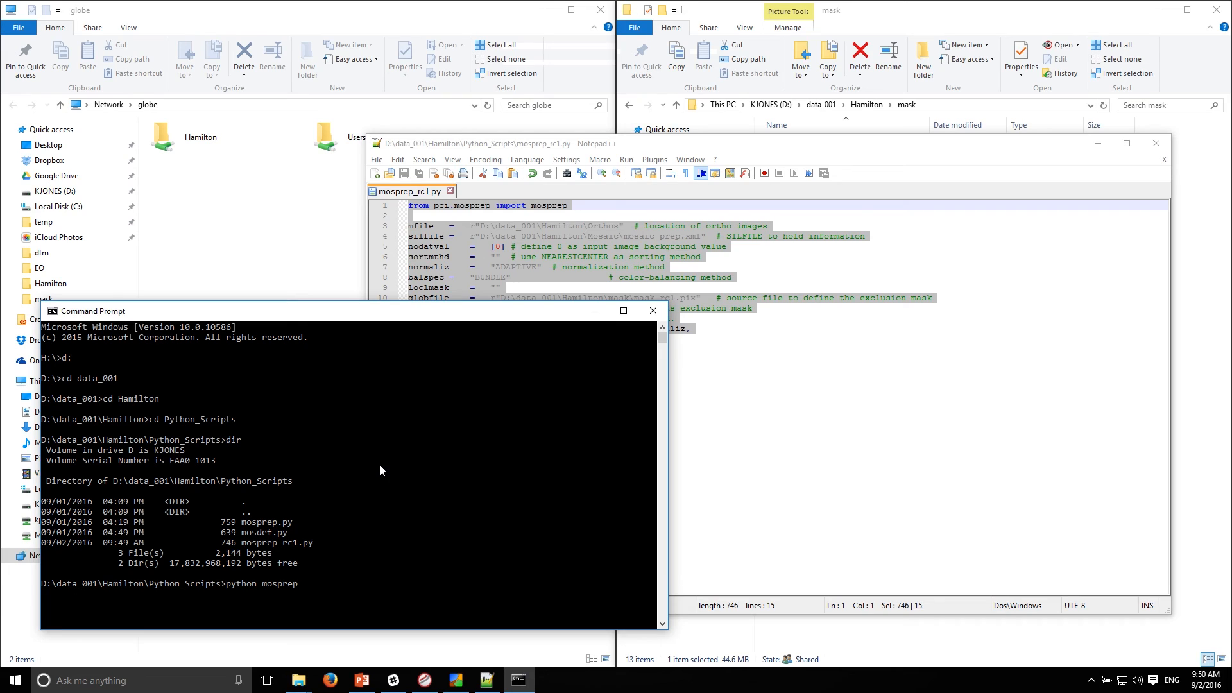
{"action": "type", "text": "_rc1.py"}
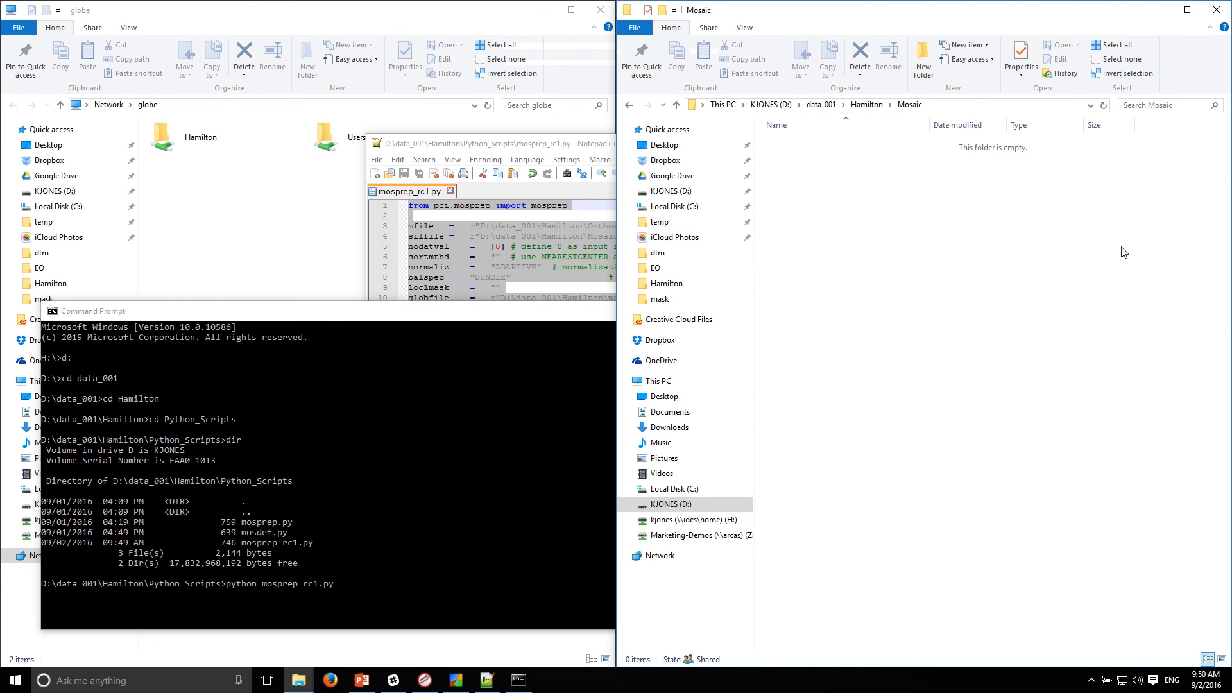
{"action": "left_click", "coordinate": [315, 468]}
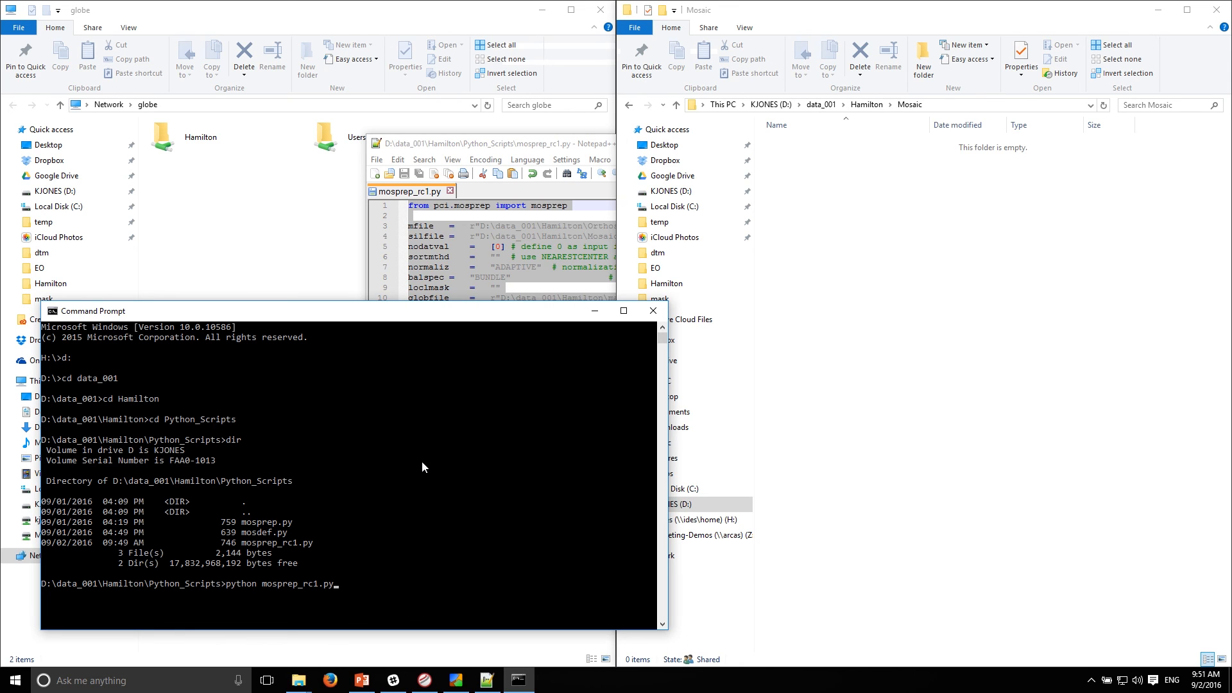
{"action": "key", "text": "enter"}
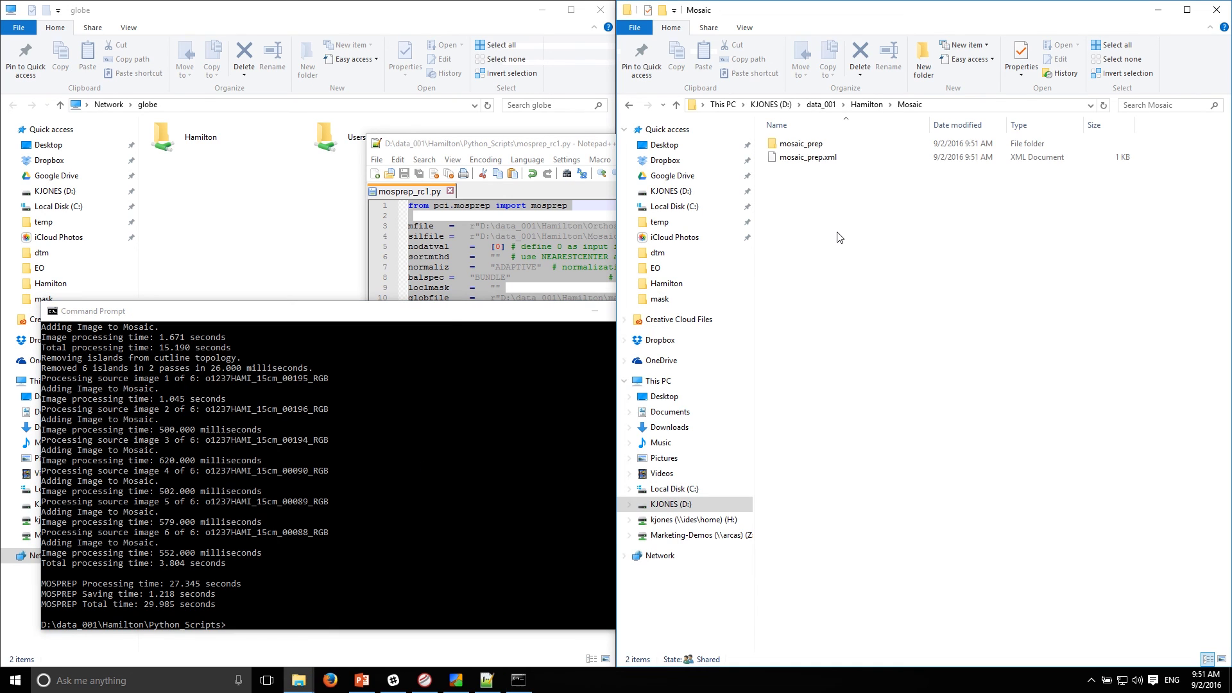